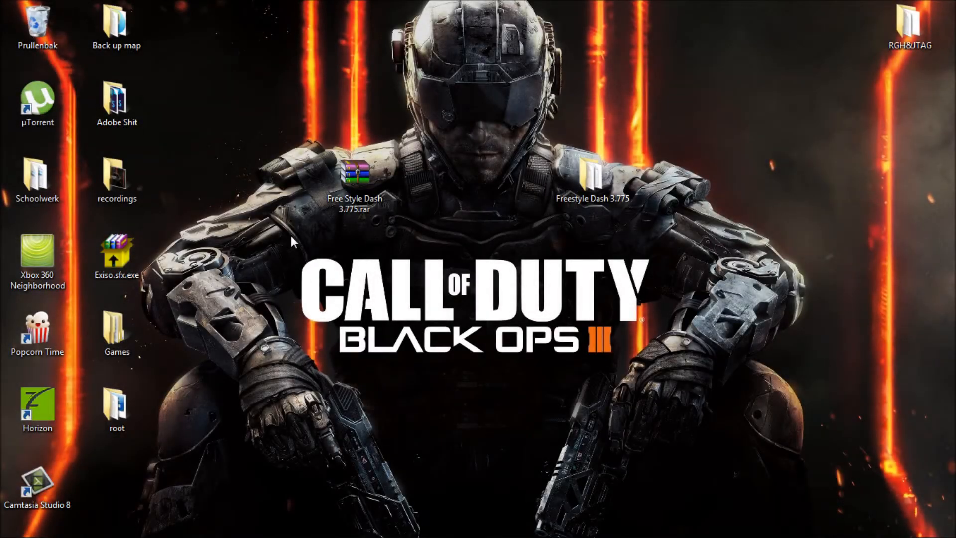
{"action": "mouse_move", "coordinate": [301, 242]}
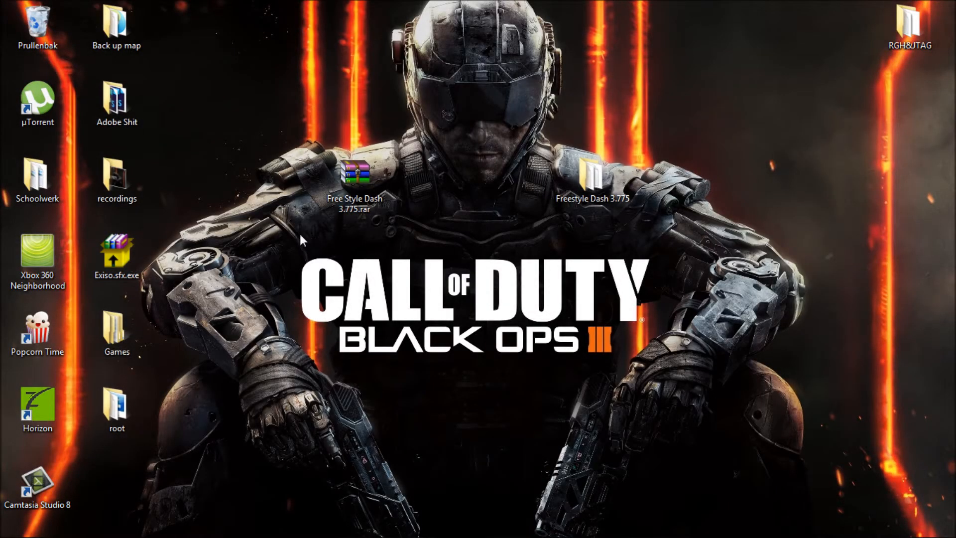
Step: Move the Freestyle Dash 3.775 folder icon beside the .rar archive on the desktop
{"action": "left_click", "coordinate": [357, 180]}
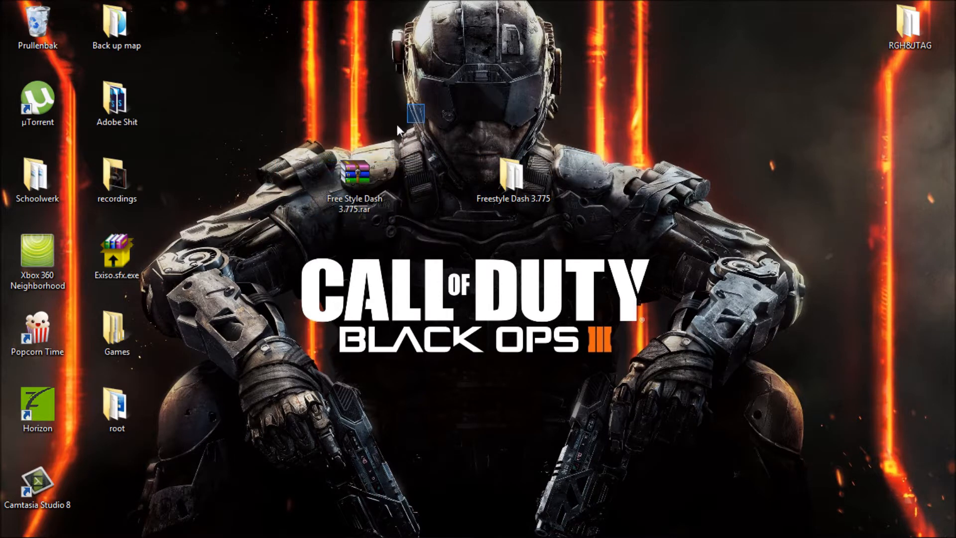
{"action": "left_click", "coordinate": [358, 177]}
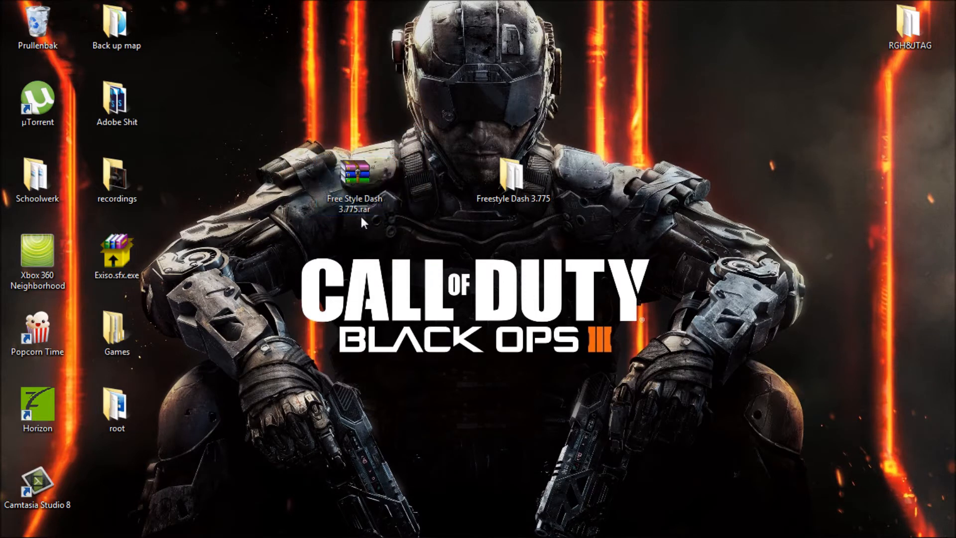
{"action": "double_click", "coordinate": [358, 174]}
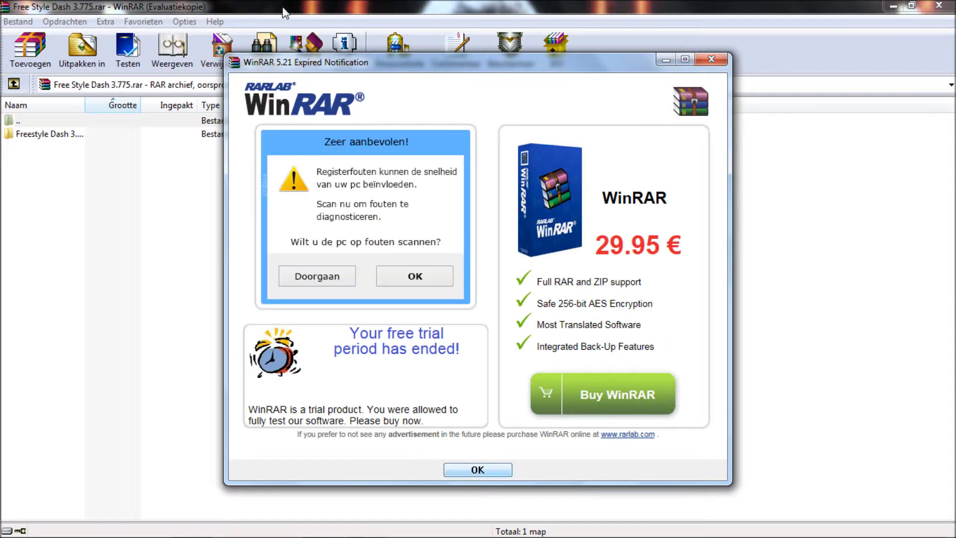
{"action": "left_click", "coordinate": [477, 469]}
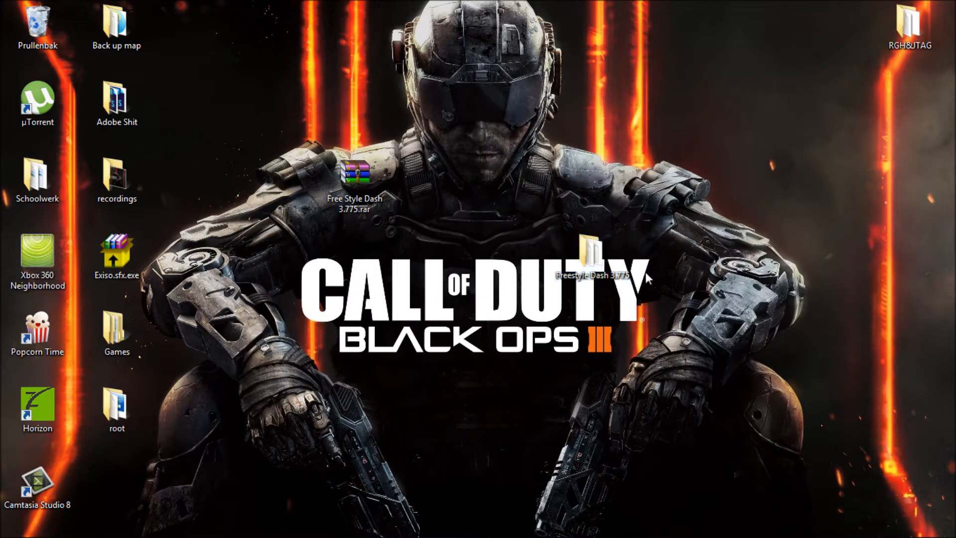
Step: Review the Freestyle Dash 3.775 folder's files (Media, Plugins, Skins, default.xex), then close it
{"action": "double_click", "coordinate": [590, 253]}
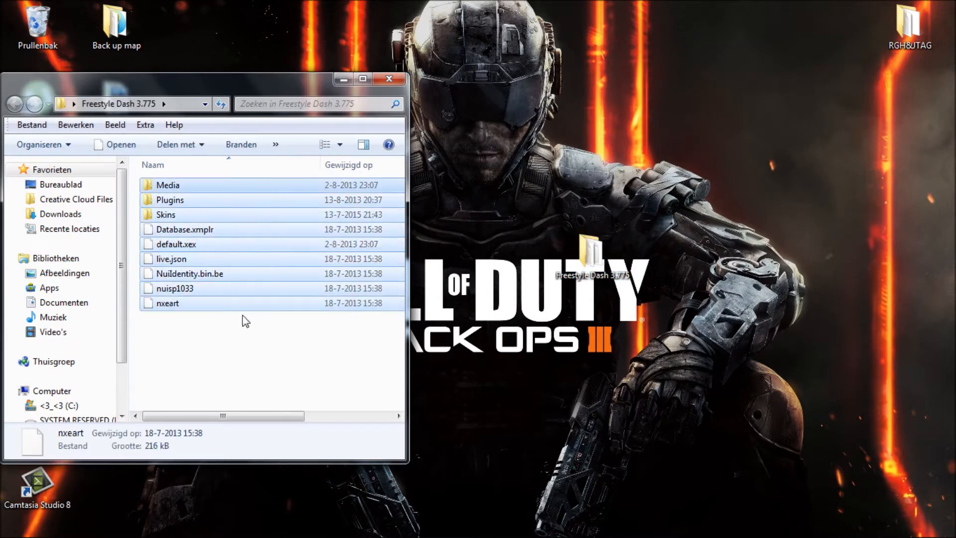
{"action": "left_click", "coordinate": [389, 80]}
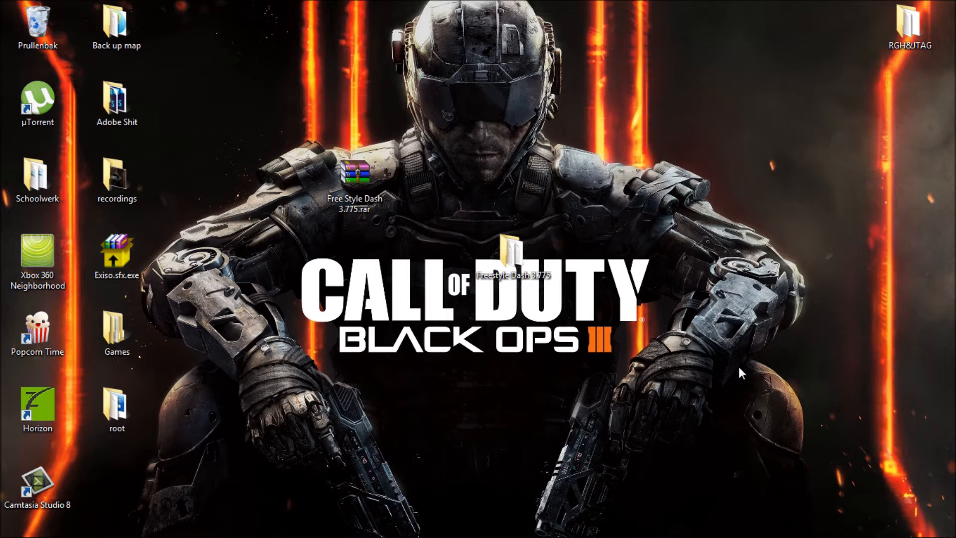
{"action": "mouse_move", "coordinate": [494, 527]}
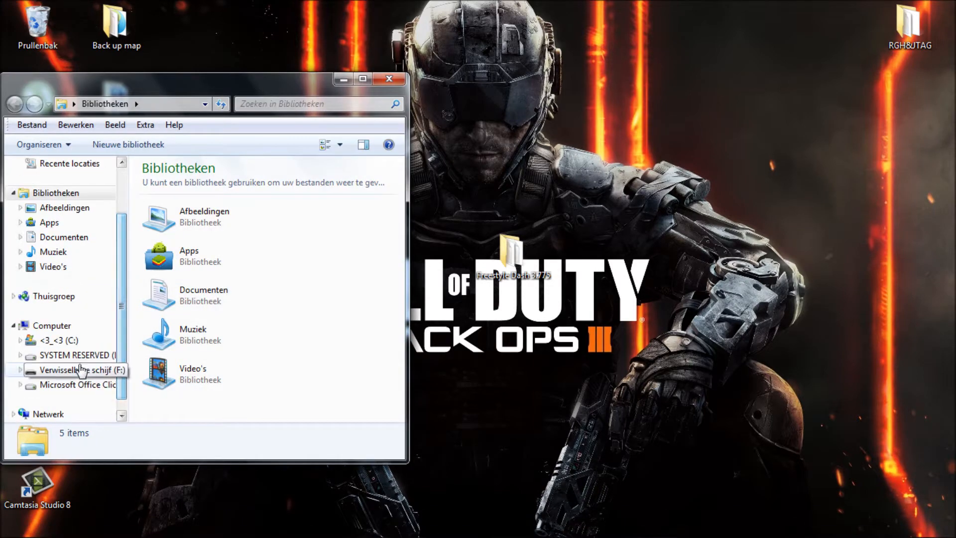
Step: Select and delete the Call Of Duty, Destiny, Snes360 and theme items on drive F:
{"action": "left_click", "coordinate": [78, 369]}
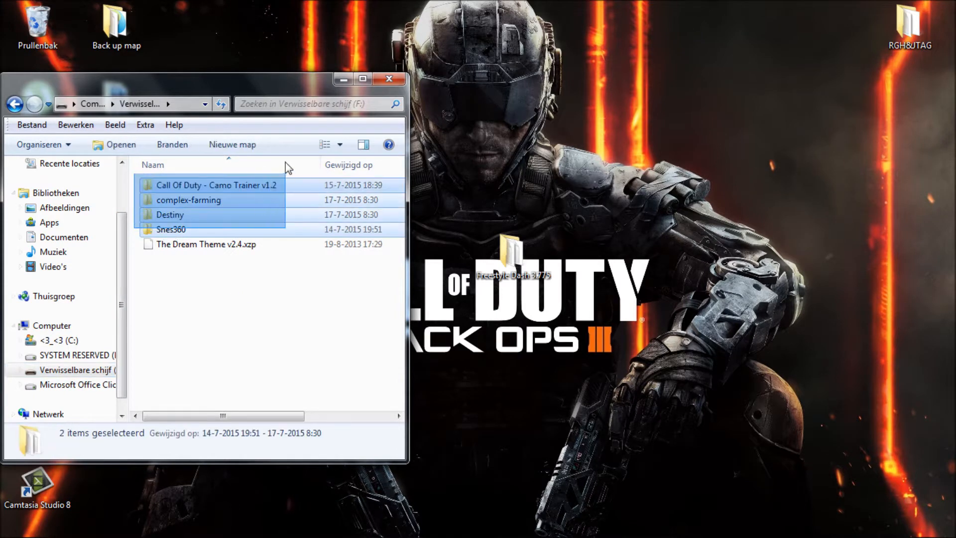
{"action": "left_click", "coordinate": [206, 244]}
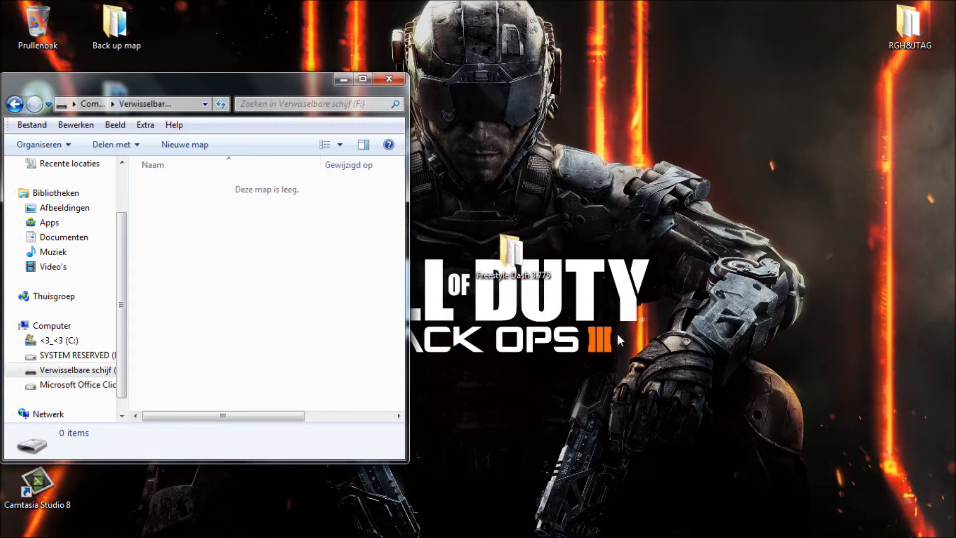
Step: Copy the Freestyle Dash 3.775 folder from the desktop onto drive F:, watching the progress details
{"action": "left_click_drag", "start_coordinate": [516, 256], "coordinate": [592, 256]}
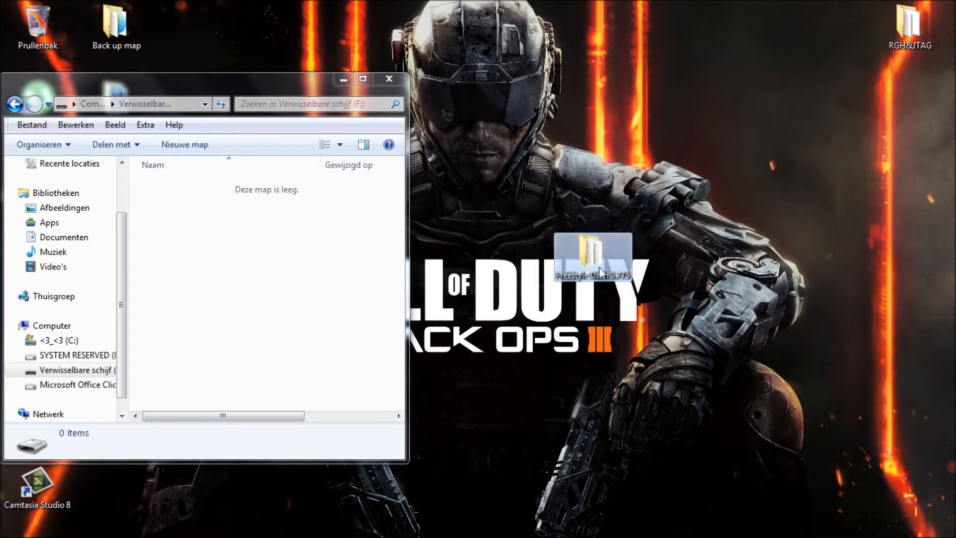
{"action": "left_click_drag", "start_coordinate": [592, 253], "coordinate": [256, 253]}
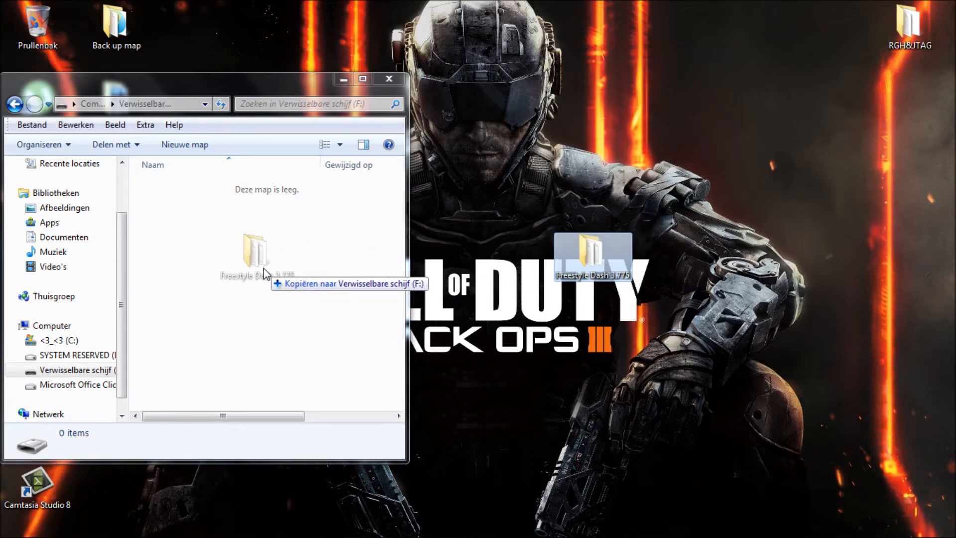
{"action": "left_click_drag", "start_coordinate": [591, 256], "coordinate": [269, 256]}
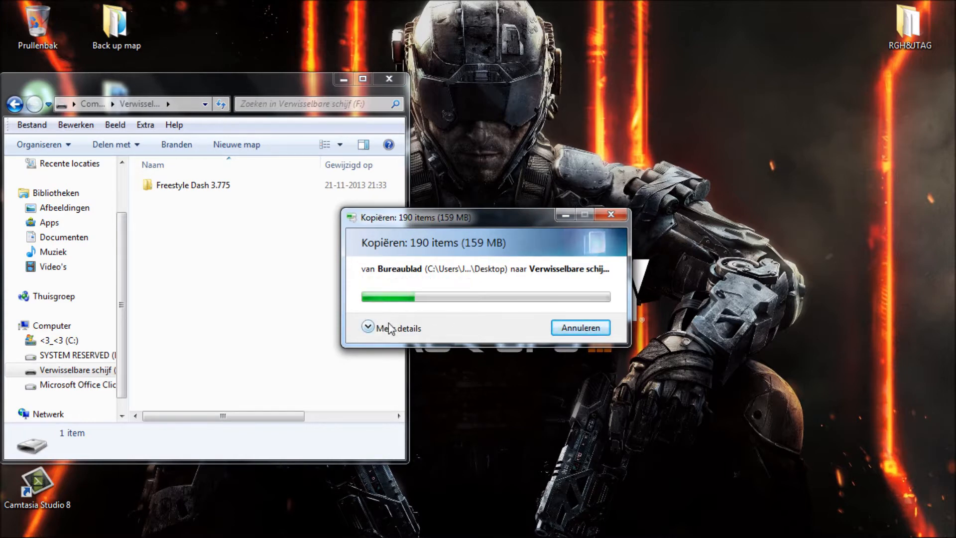
{"action": "left_click", "coordinate": [400, 328]}
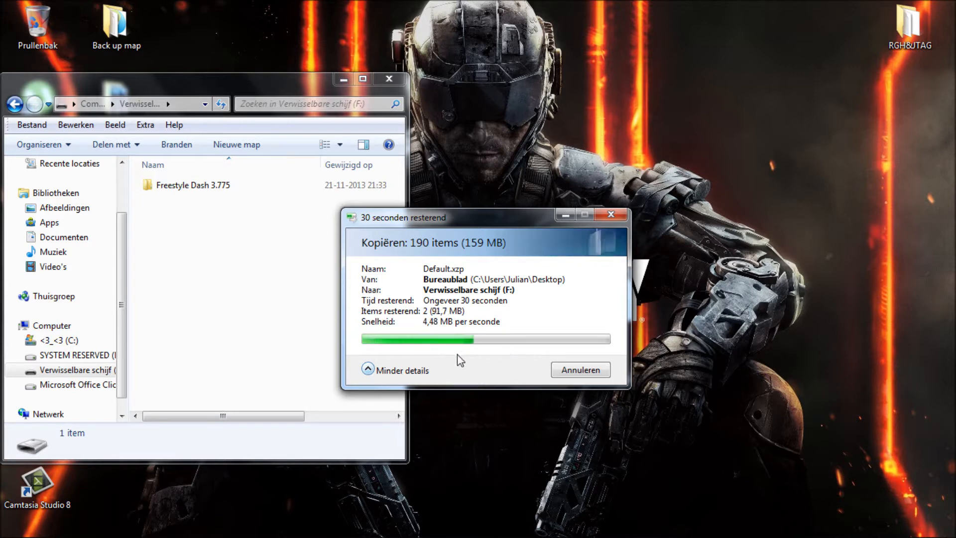
{"action": "mouse_move", "coordinate": [488, 373]}
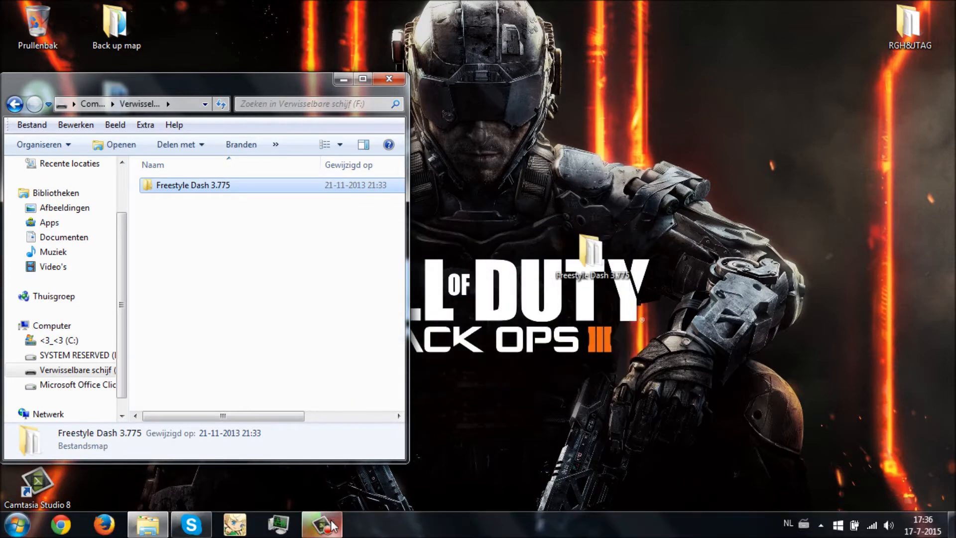
{"action": "left_click", "coordinate": [322, 523]}
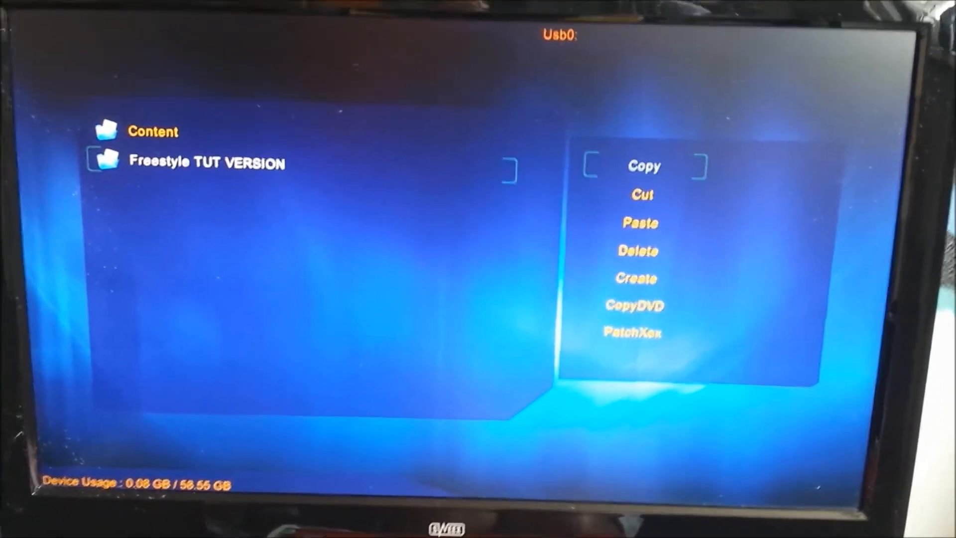
Step: Copy Freestyle TUT VERSION from Usb0 and paste it onto Hdd1: in XeXMenu
{"action": "left_click", "coordinate": [643, 166]}
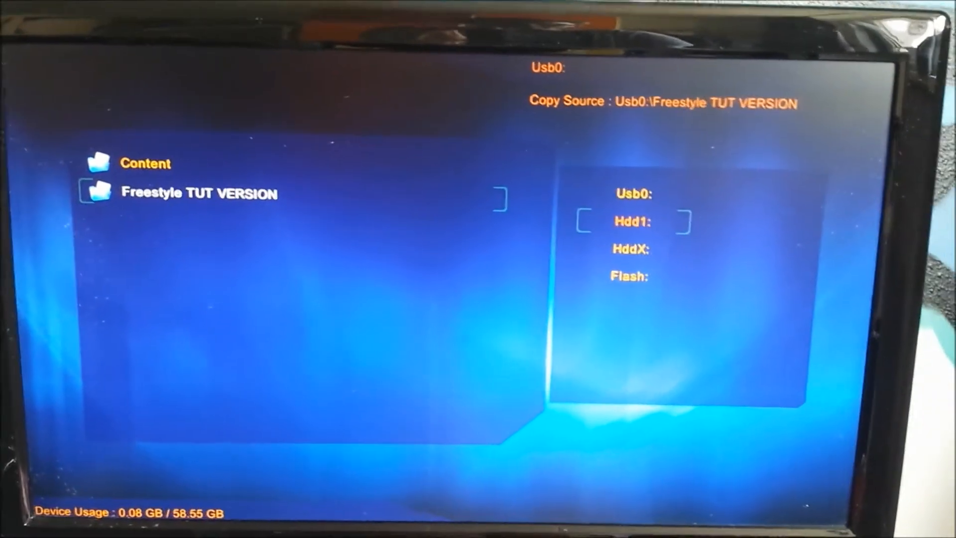
{"action": "left_click", "coordinate": [631, 221]}
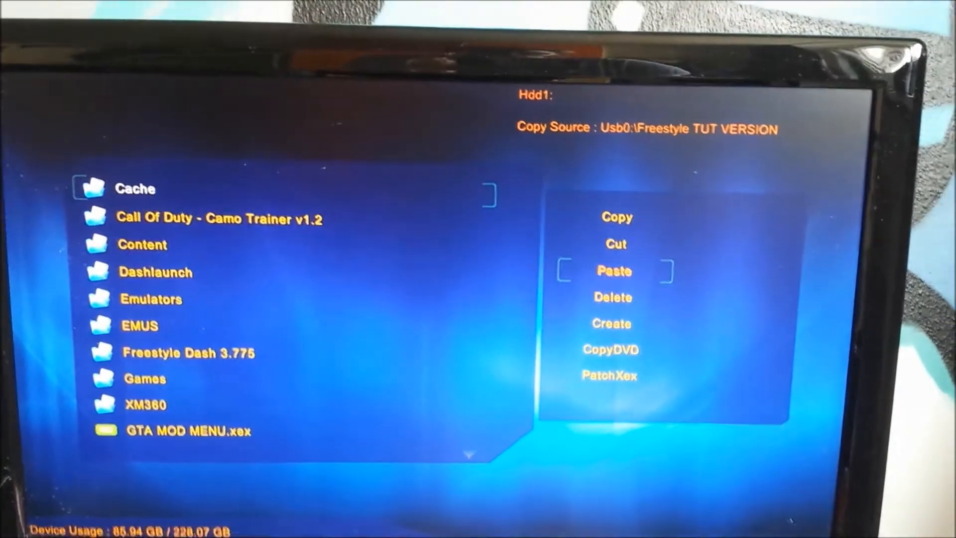
{"action": "left_click", "coordinate": [613, 271]}
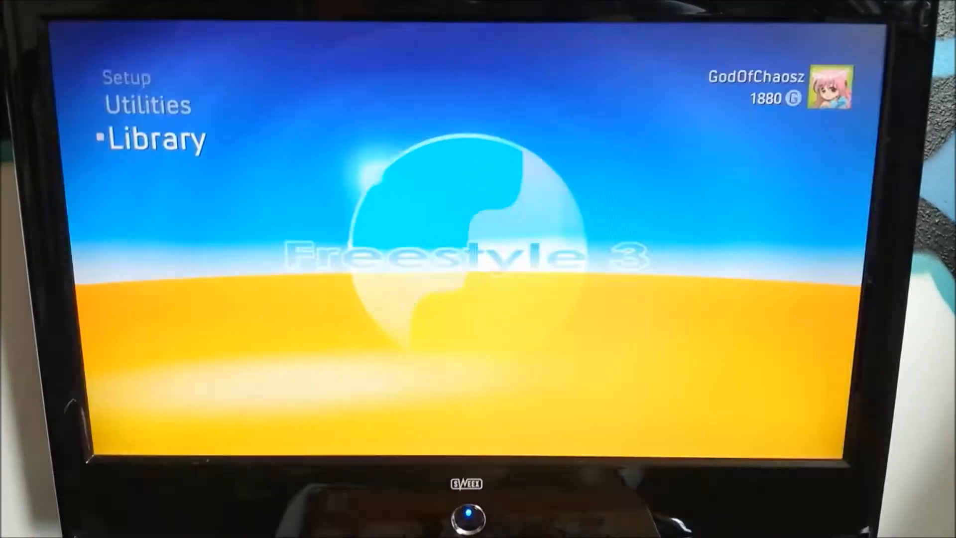
Step: Switch from Library to the Setup tab showing Settings and Skins
{"action": "left_click", "coordinate": [157, 137]}
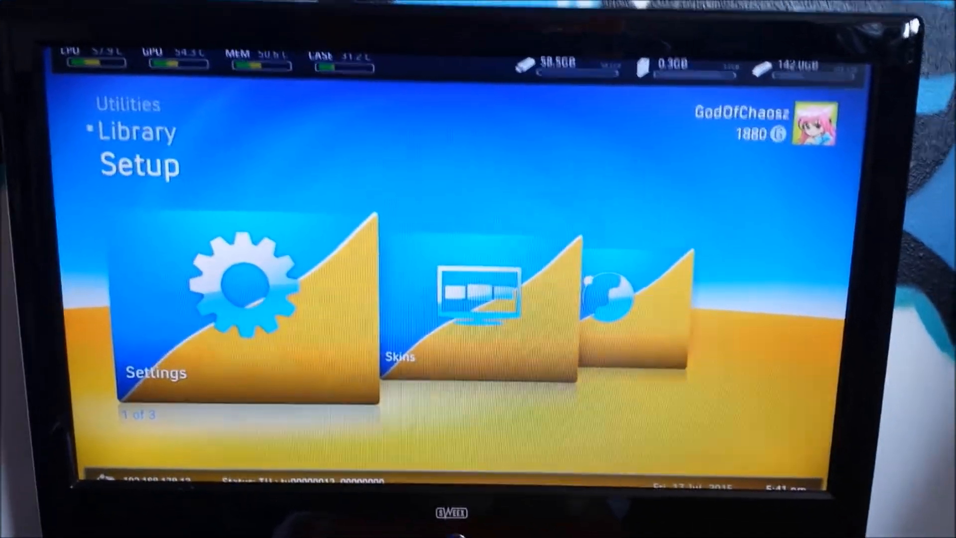
Step: Open Settings and move on to Content Settings, highlighting Scan Settings
{"action": "left_click", "coordinate": [247, 293]}
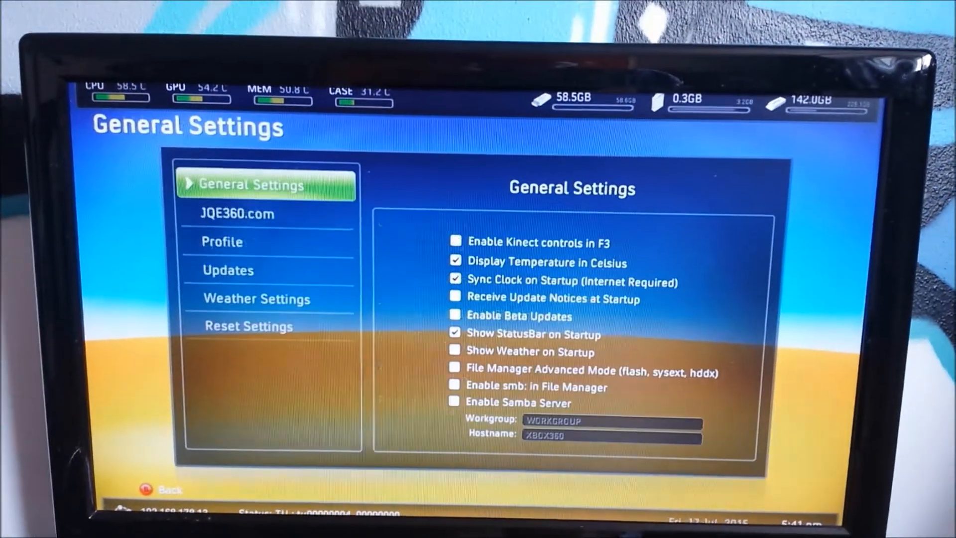
{"action": "left_click", "coordinate": [238, 214]}
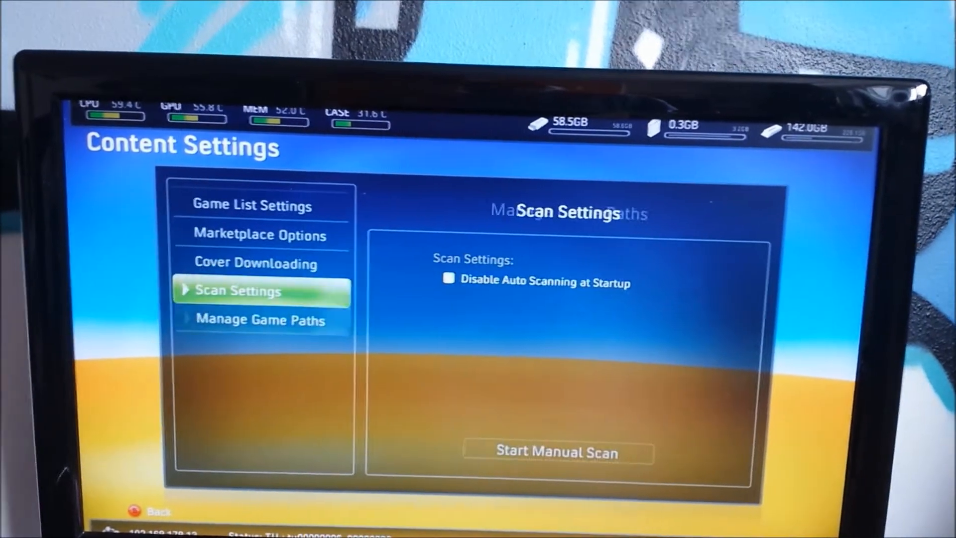
Step: Add a new game path under Manage Game Paths, browsing into the Bo2 folder in Hdd1:\Games
{"action": "left_click", "coordinate": [262, 320]}
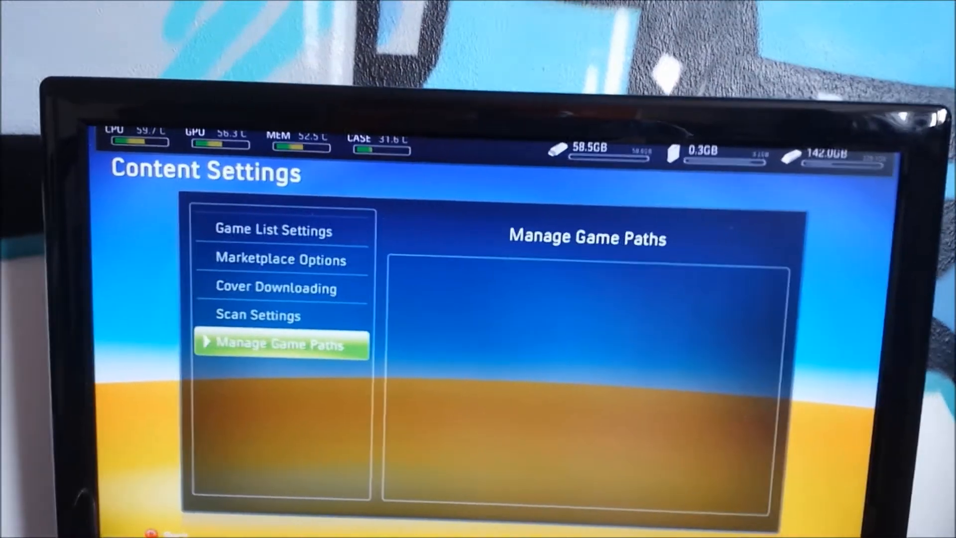
{"action": "left_click", "coordinate": [281, 344]}
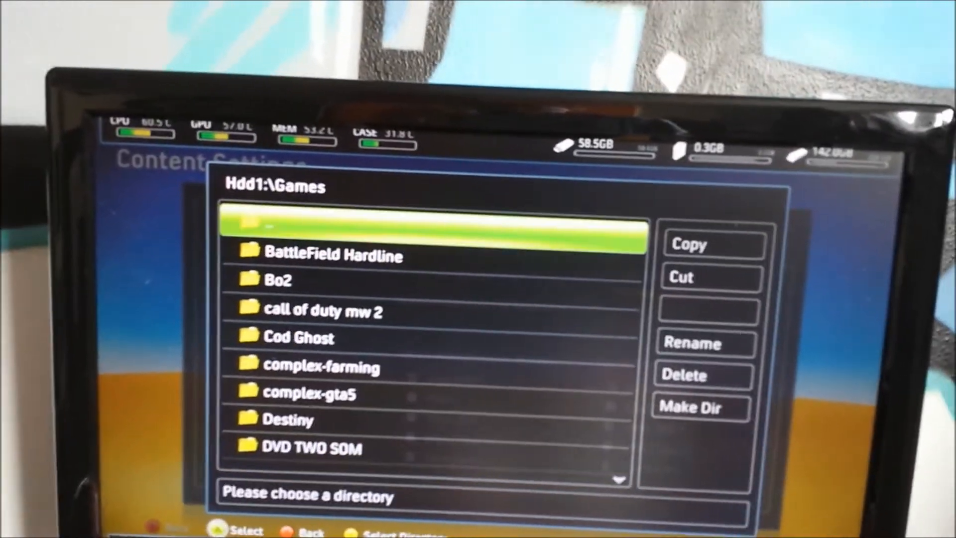
{"action": "key", "text": "Down"}
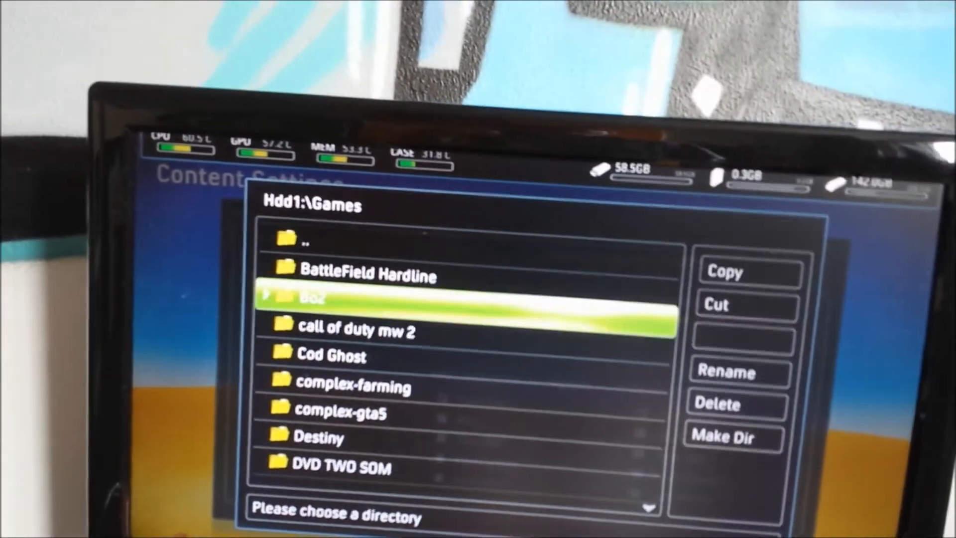
{"action": "double_click", "coordinate": [311, 298]}
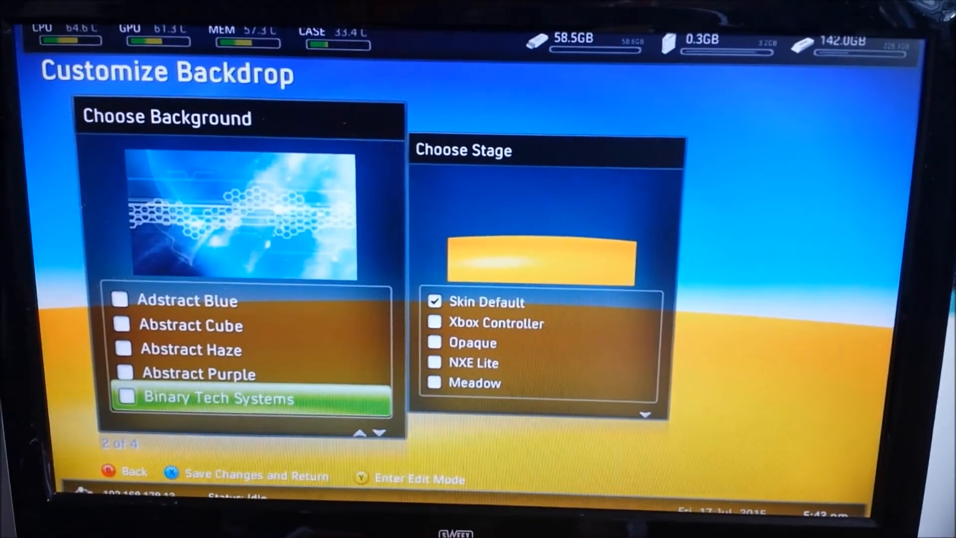
Step: Scroll the Customize Backdrop lists down to the FSD3 and No Stage options
{"action": "scroll", "scroll_direction": "down", "scroll_amount": 3}
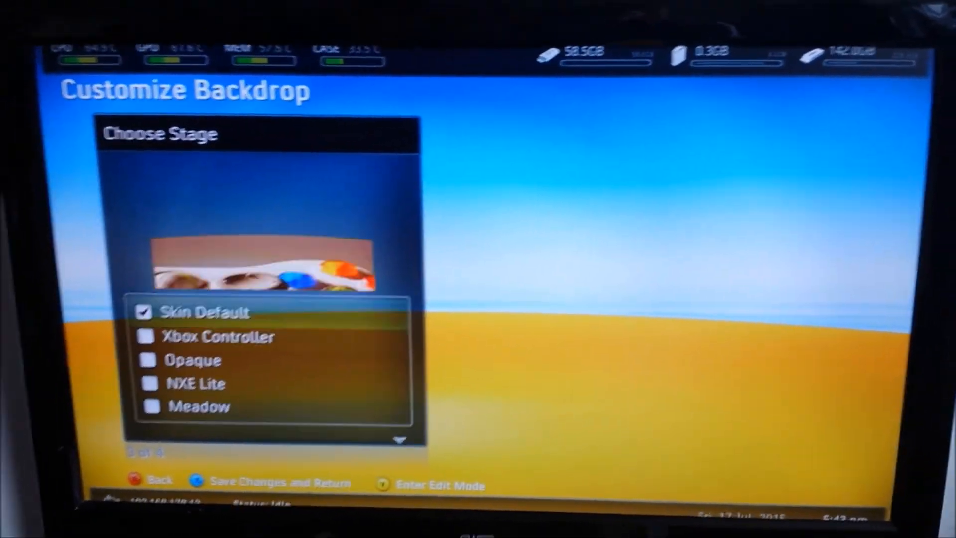
{"action": "scroll", "scroll_direction": "down", "scroll_amount": 3}
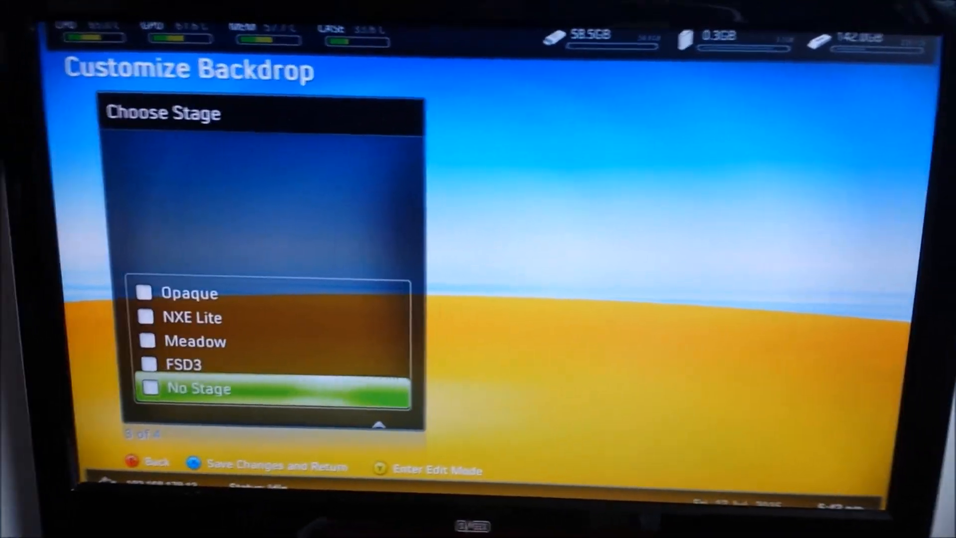